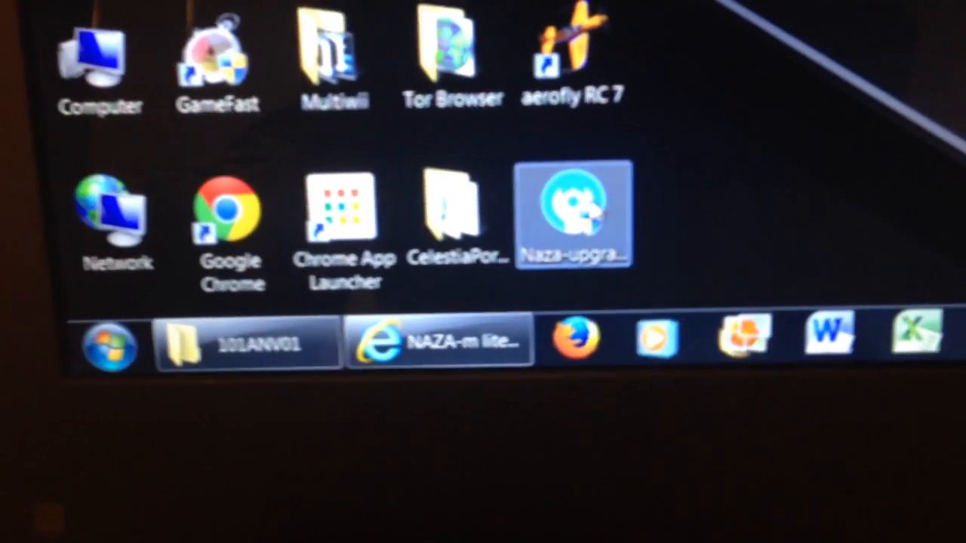
Launch the Naza-upgrade program from its desktop shortcut, triggering a UAC permission prompt
{"action": "double_click", "coordinate": [573, 211]}
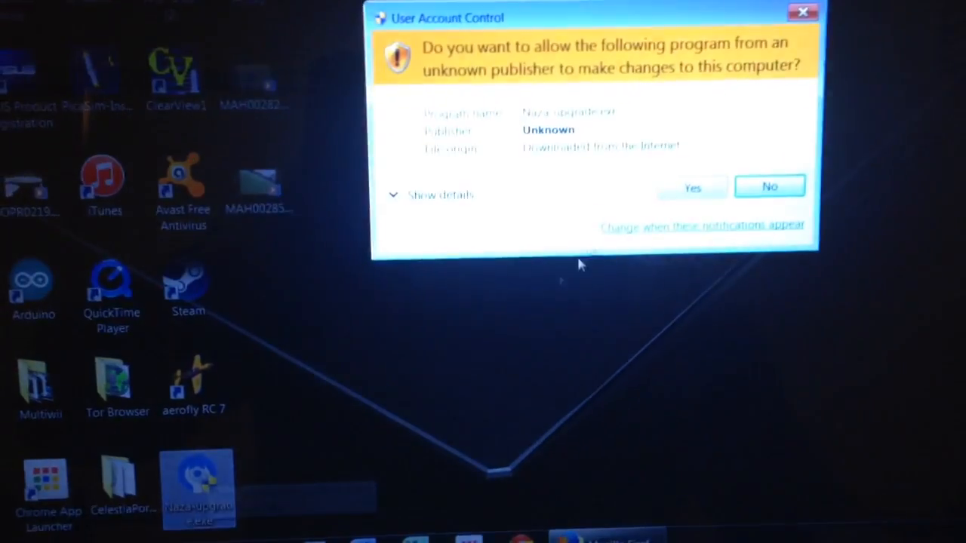
Grant the UAC permission with Yes so NAZA-M LITE Assistant loads its basic settings
{"action": "left_click", "coordinate": [692, 187]}
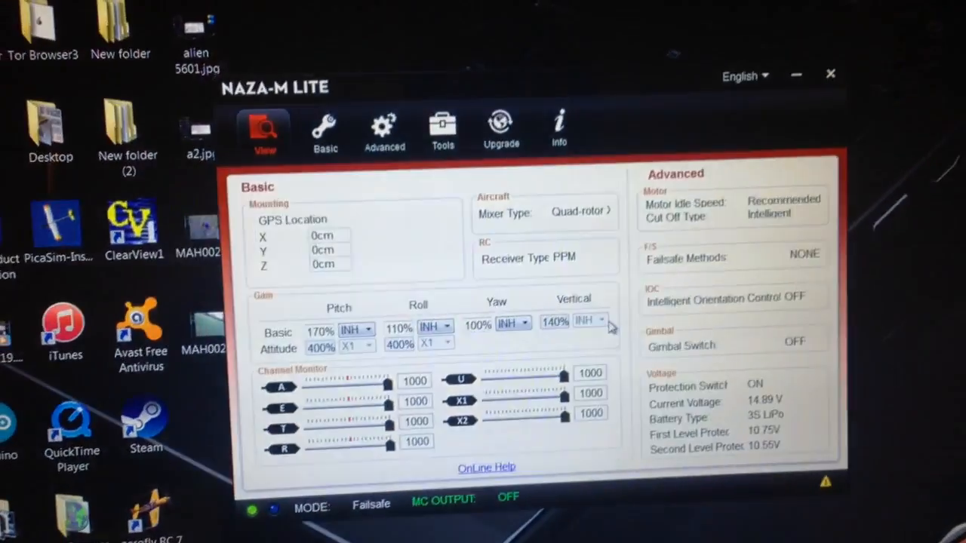
Show the Firmware Upgrade dialog offering main controller upgrade from 1.00 to 4.02
{"action": "left_click", "coordinate": [502, 128]}
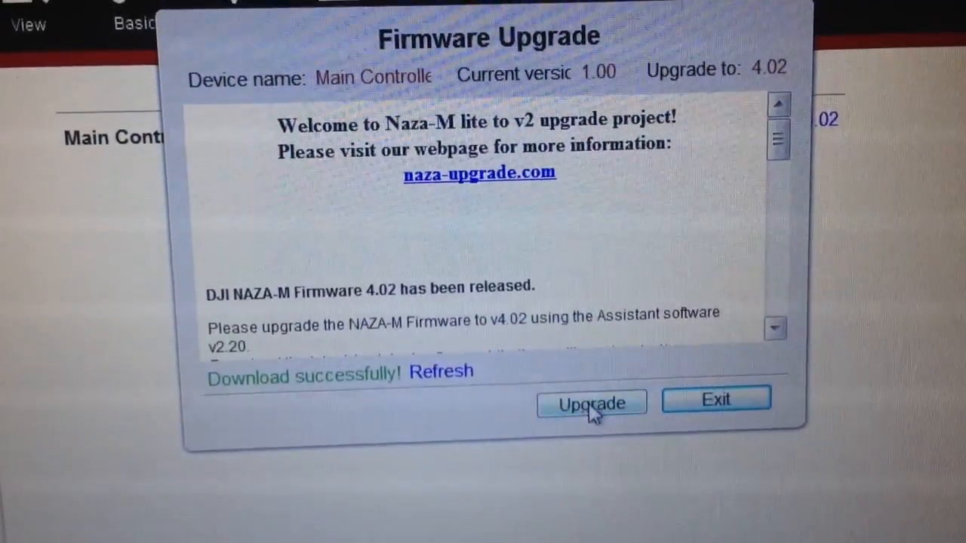
Start the main controller firmware upgrade to 4.02 and confirm the warning with Yes
{"action": "left_click", "coordinate": [592, 402]}
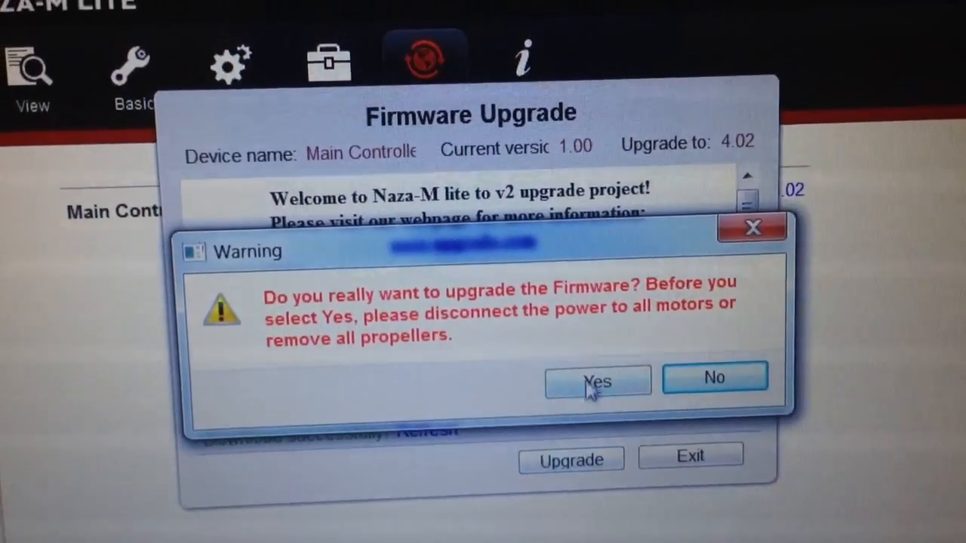
{"action": "left_click", "coordinate": [598, 381]}
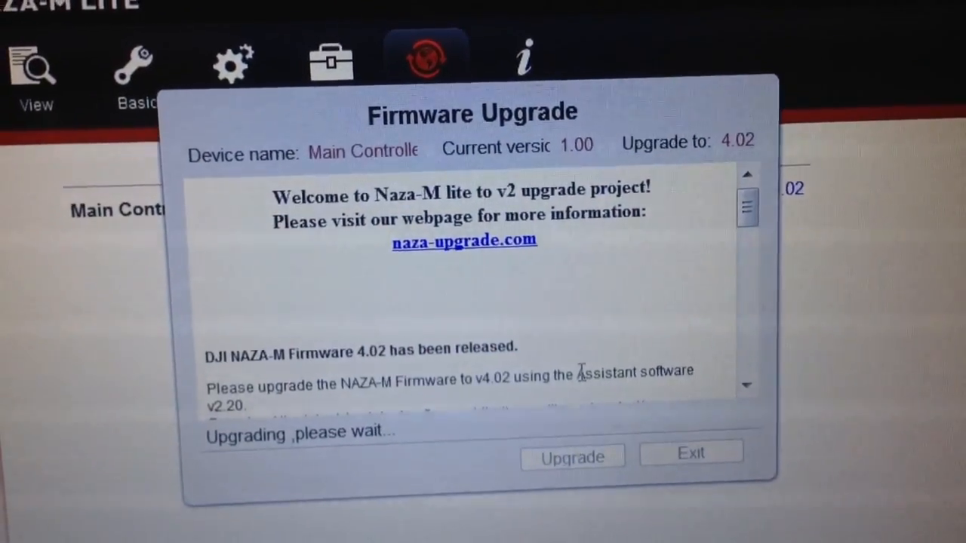